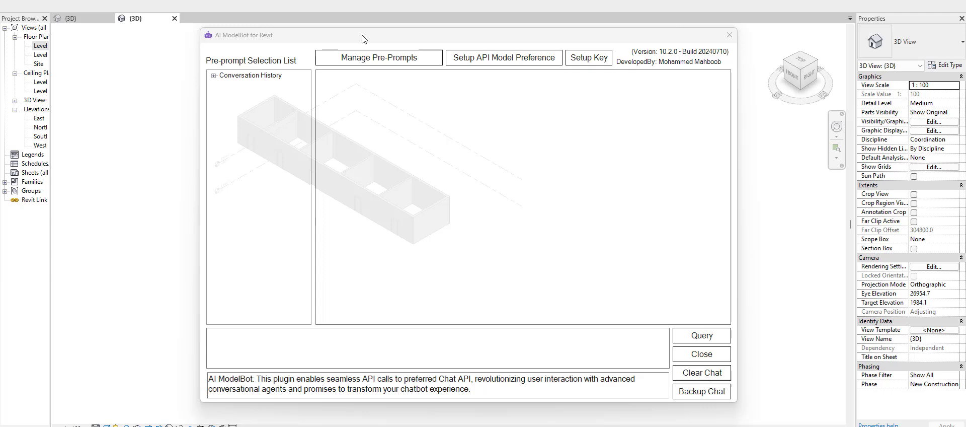
mouse_move(362, 53)
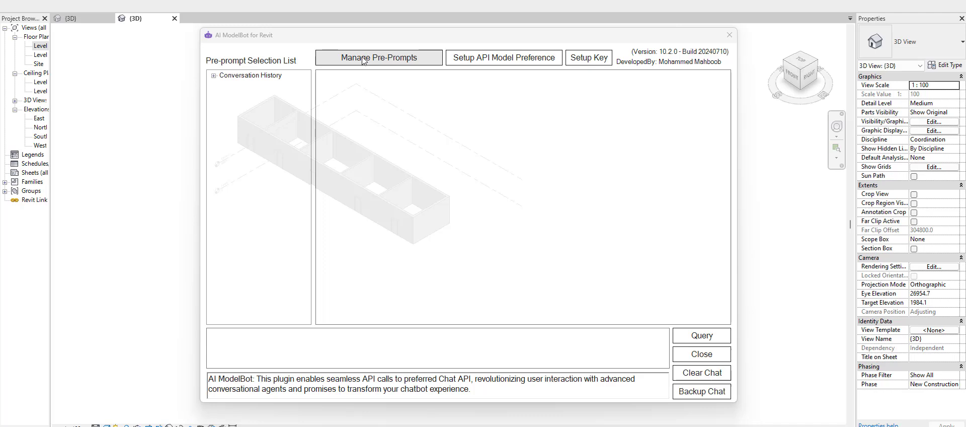
mouse_move(204, 123)
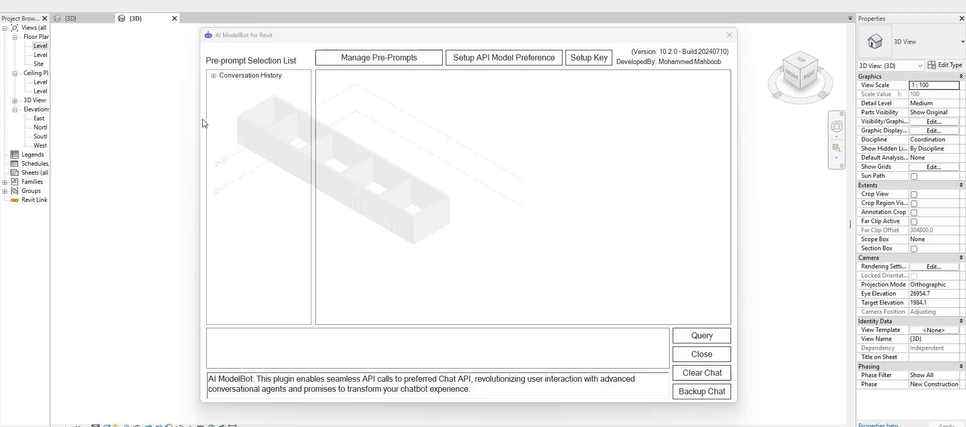
Load the saved Select Walls pre-prompt from the Selection category and send it as a query.
left_click(215, 74)
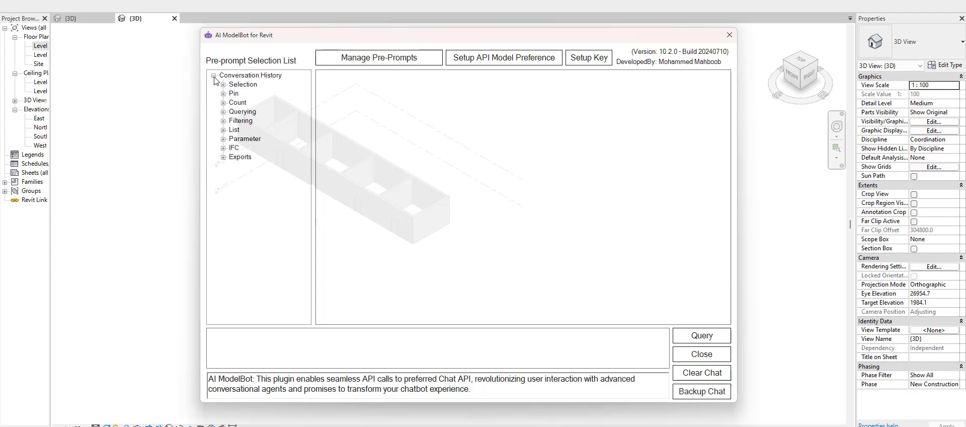
mouse_move(233, 94)
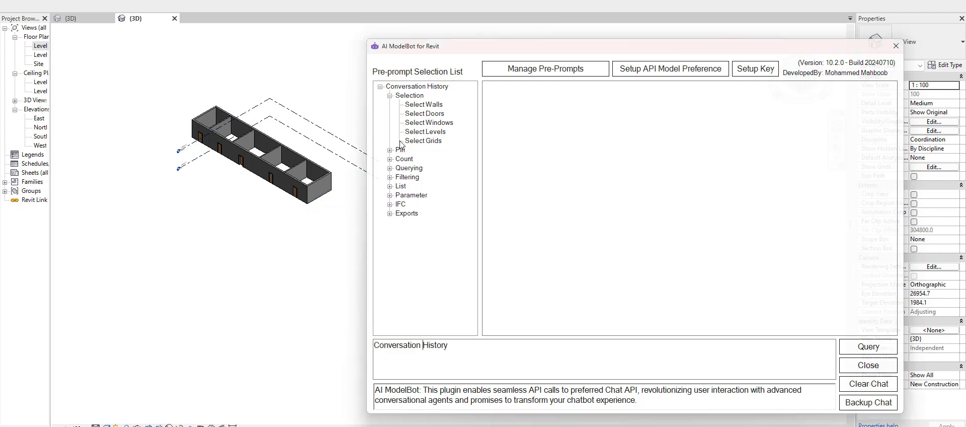
left_click(423, 103)
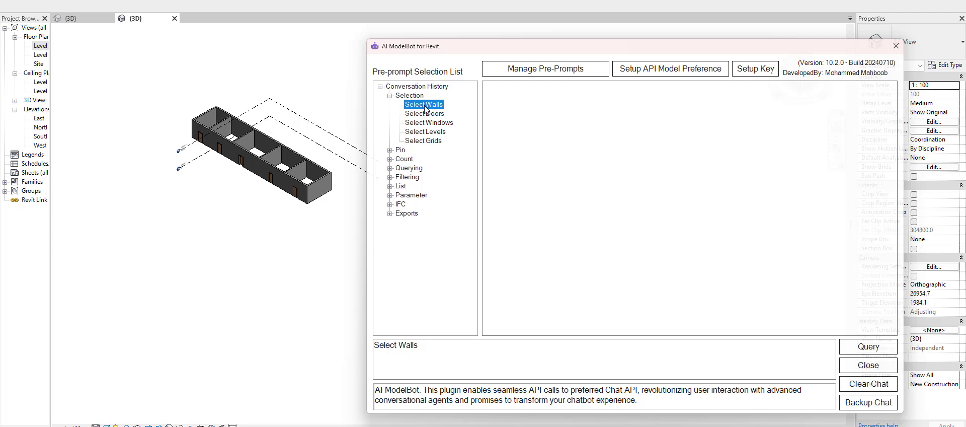
double_click(396, 345)
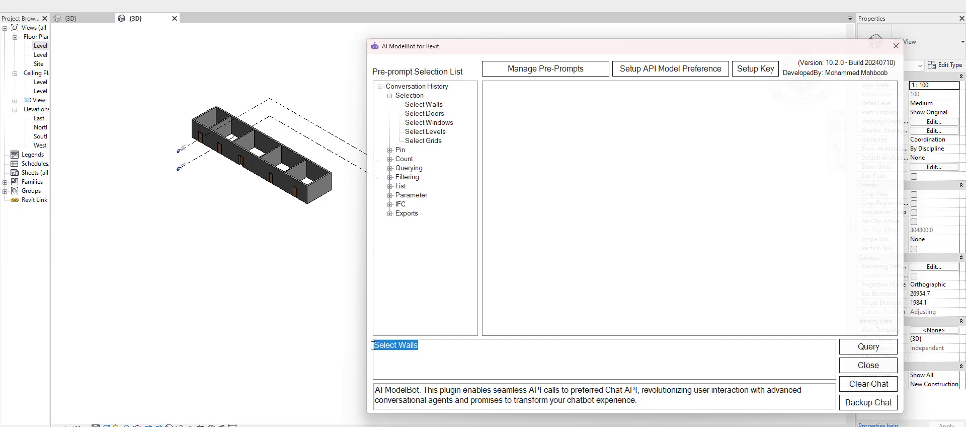
left_click(440, 349)
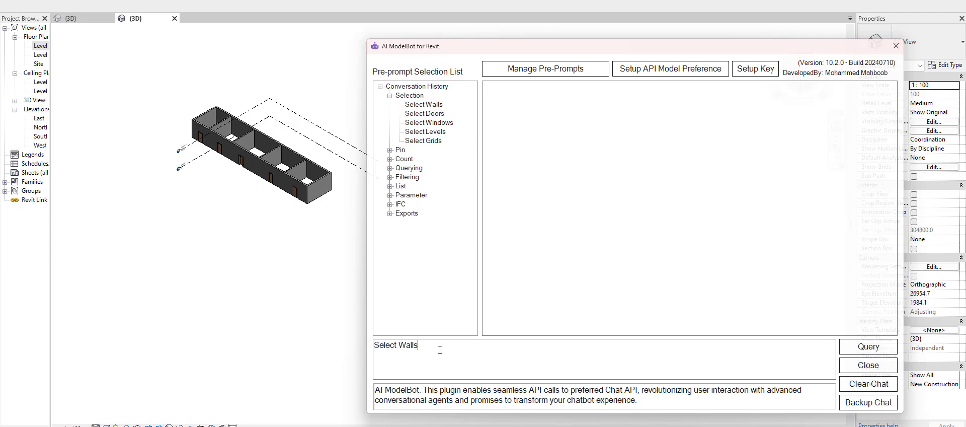
left_click(868, 347)
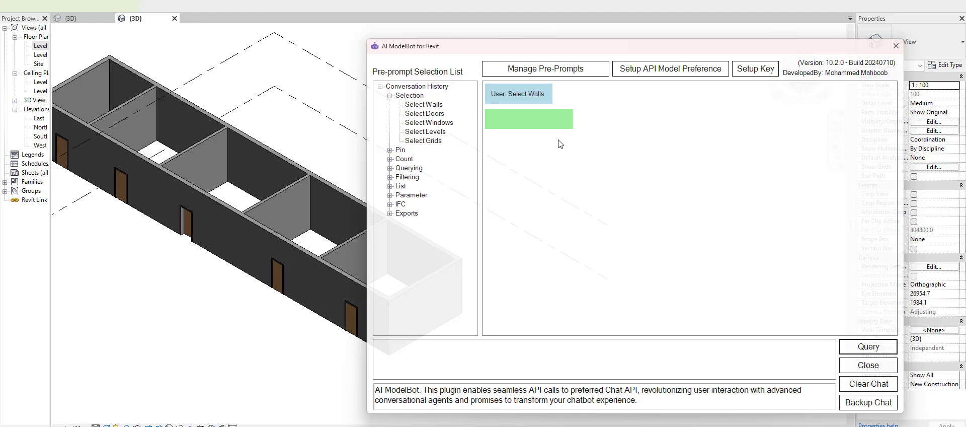
Run the Select Walls query so ModelBot selects every wall in the model.
left_click(867, 346)
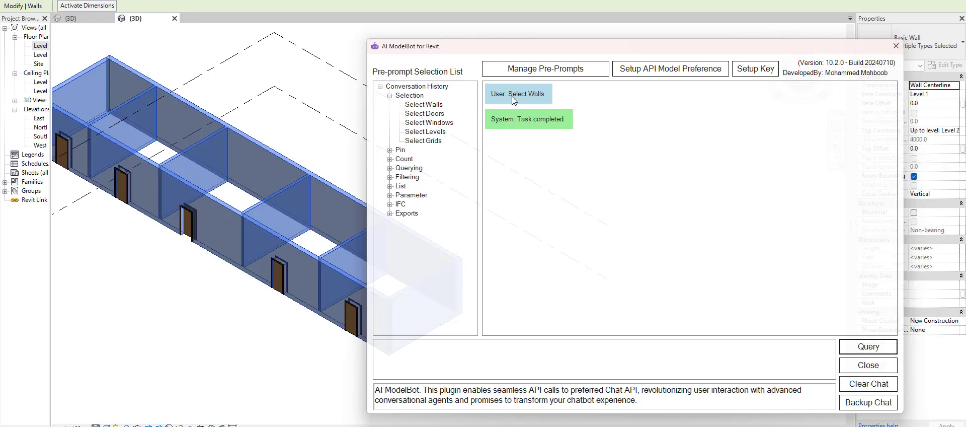
mouse_move(529, 118)
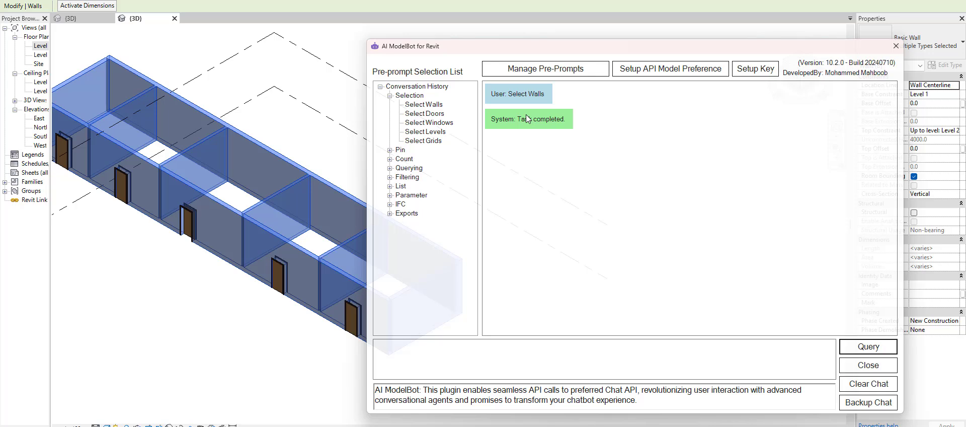
mouse_move(537, 101)
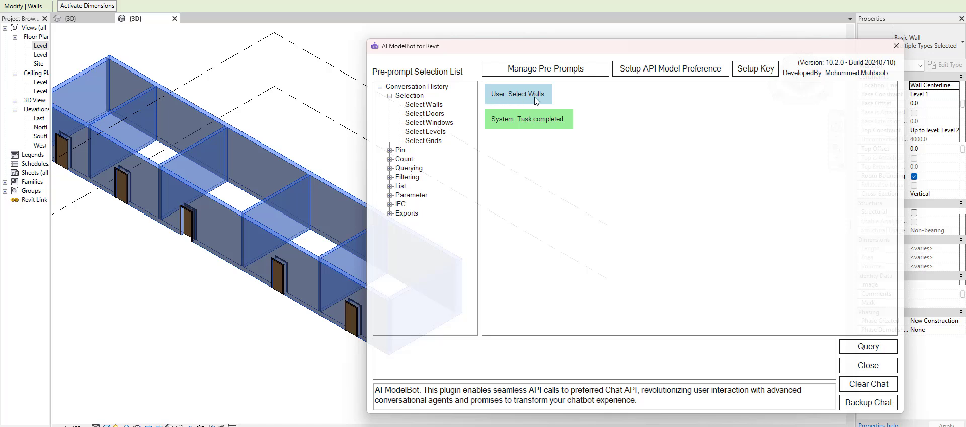
mouse_move(529, 128)
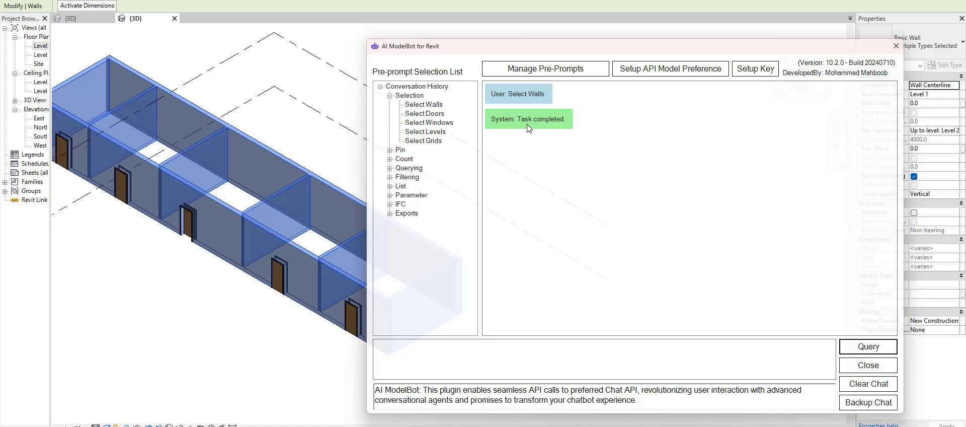
mouse_move(537, 128)
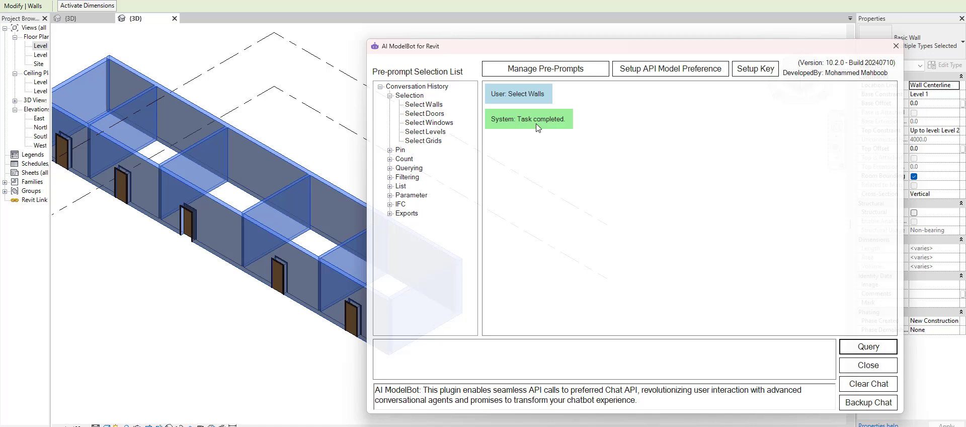
mouse_move(243, 139)
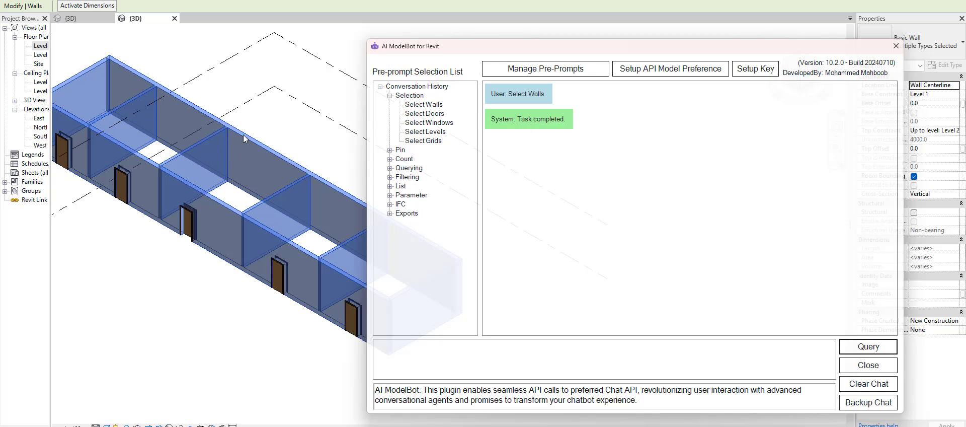
mouse_move(293, 147)
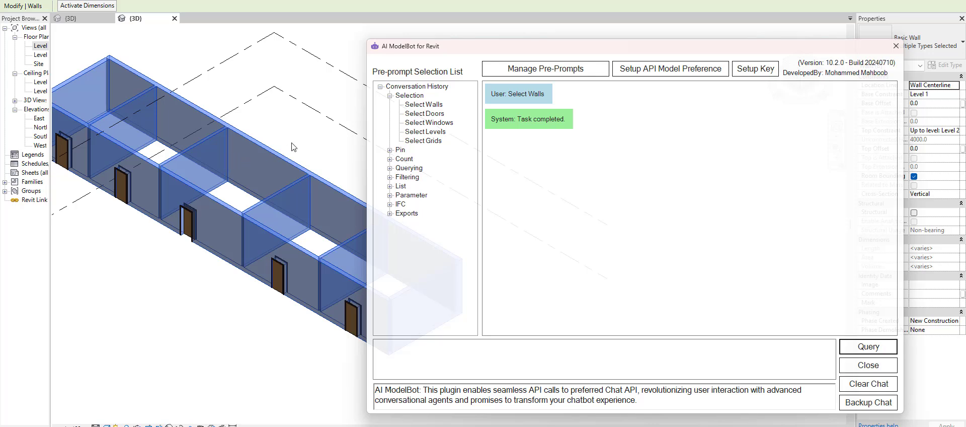
mouse_move(501, 106)
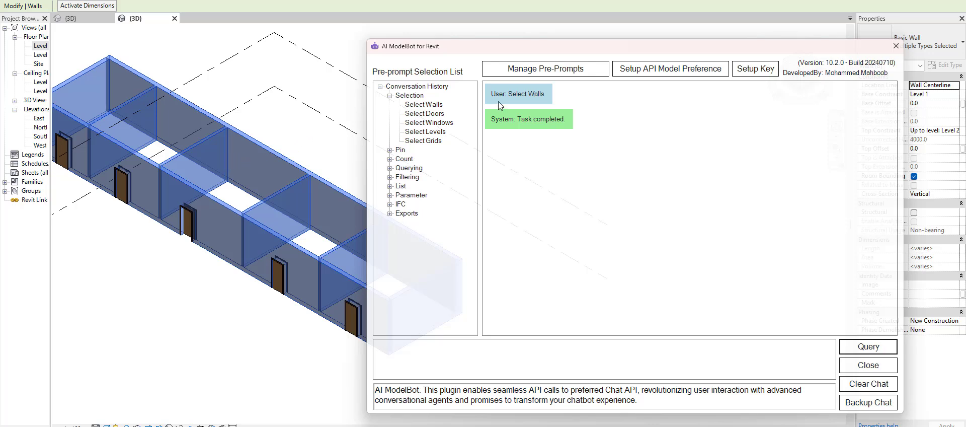
mouse_move(368, 122)
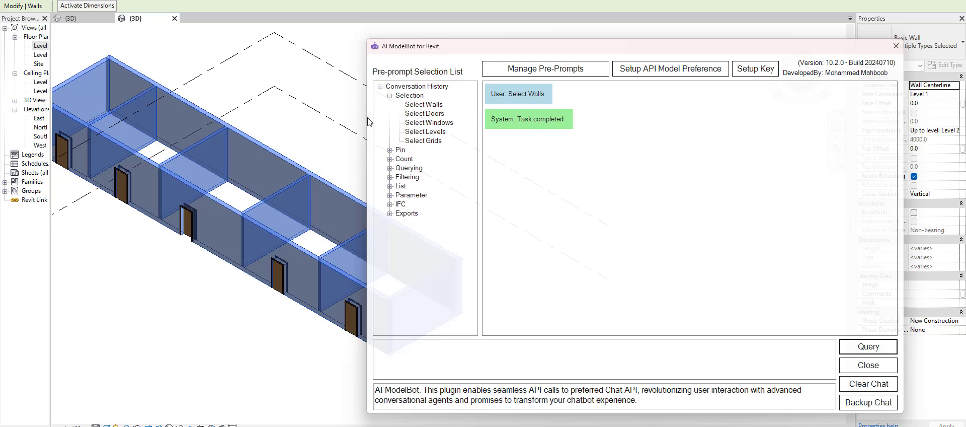
mouse_move(298, 134)
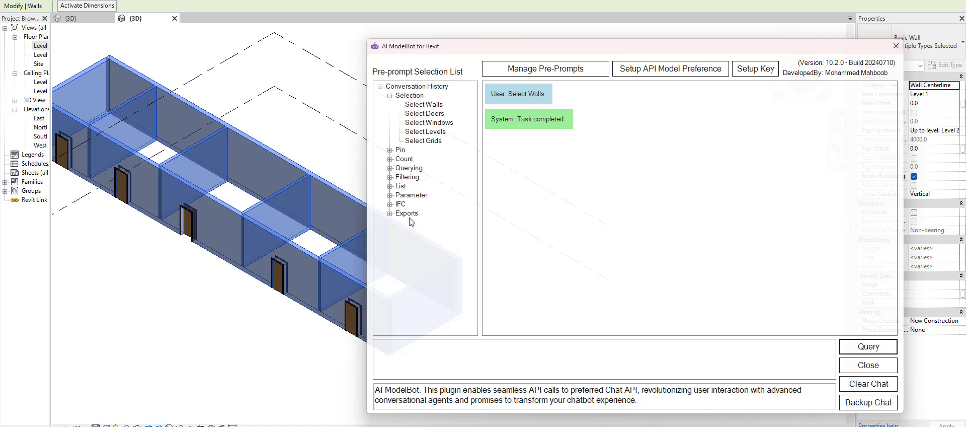
mouse_move(669, 349)
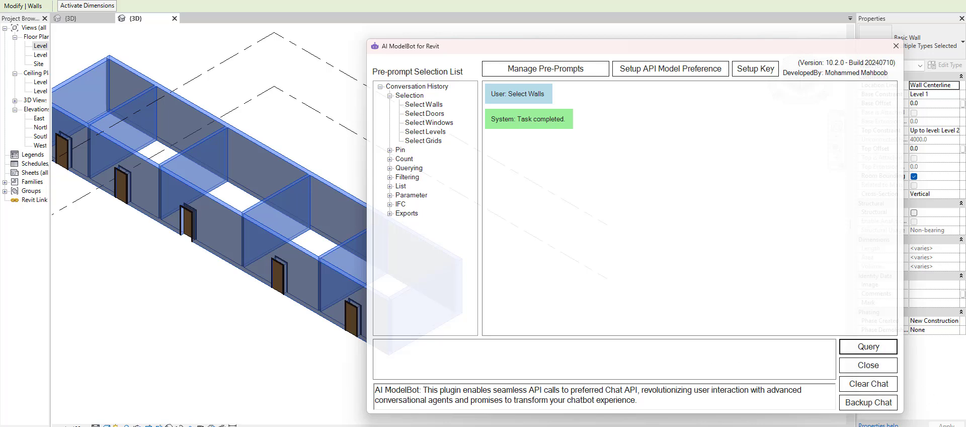
mouse_move(506, 134)
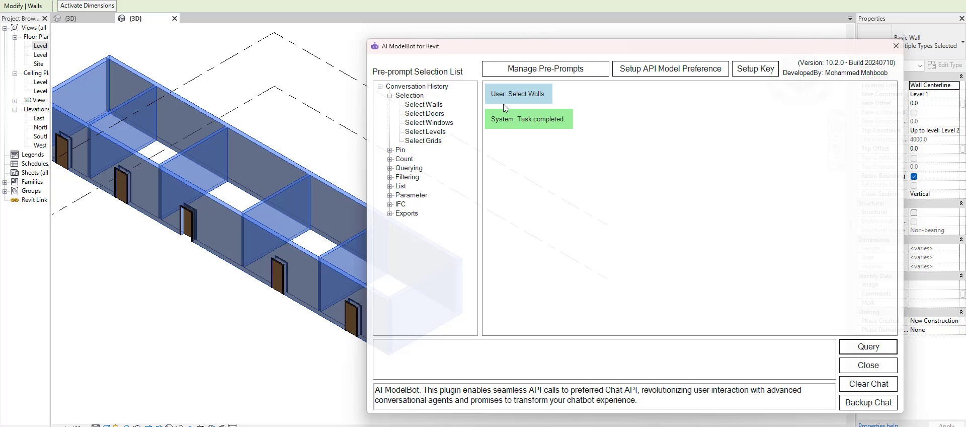
mouse_move(572, 240)
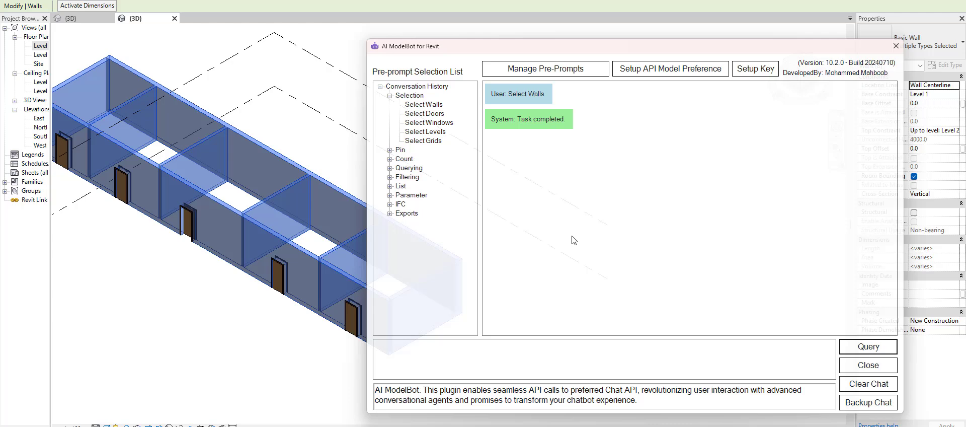
mouse_move(291, 148)
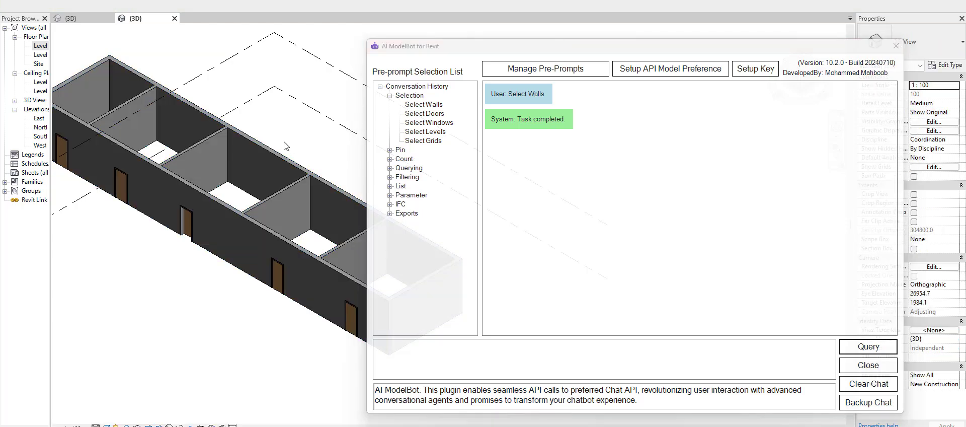
Load the Parameter pre-prompt setting wall Comments to 300 (Generic - 300mm) and 200 (Generic - 200mm).
left_click(237, 203)
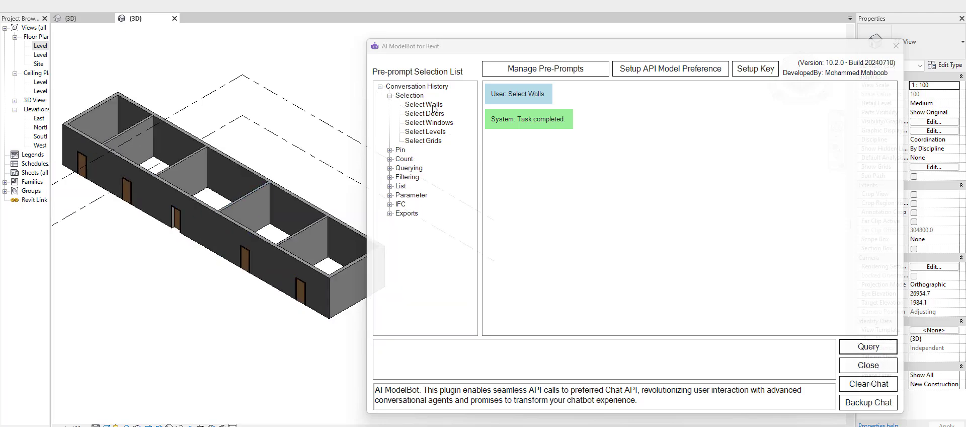
left_click(423, 103)
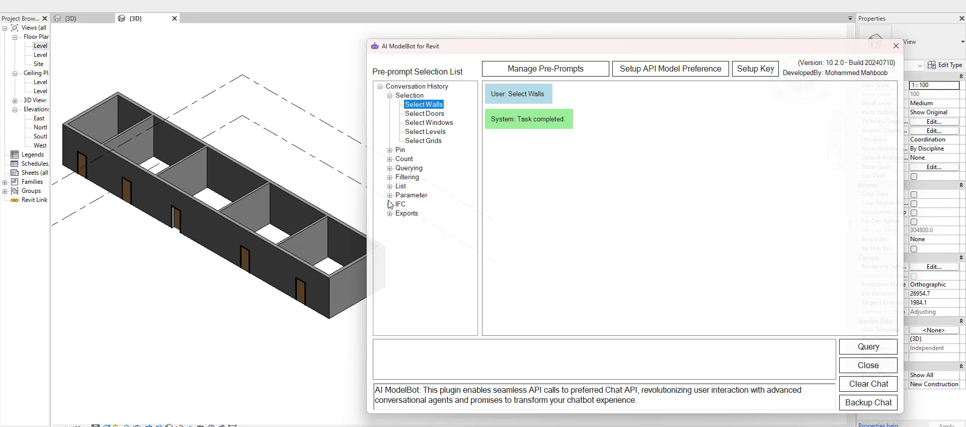
mouse_move(390, 186)
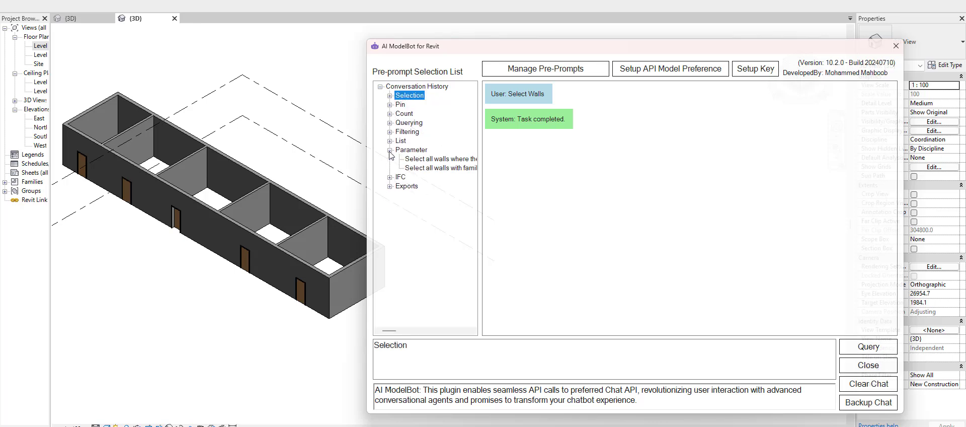
left_click(439, 167)
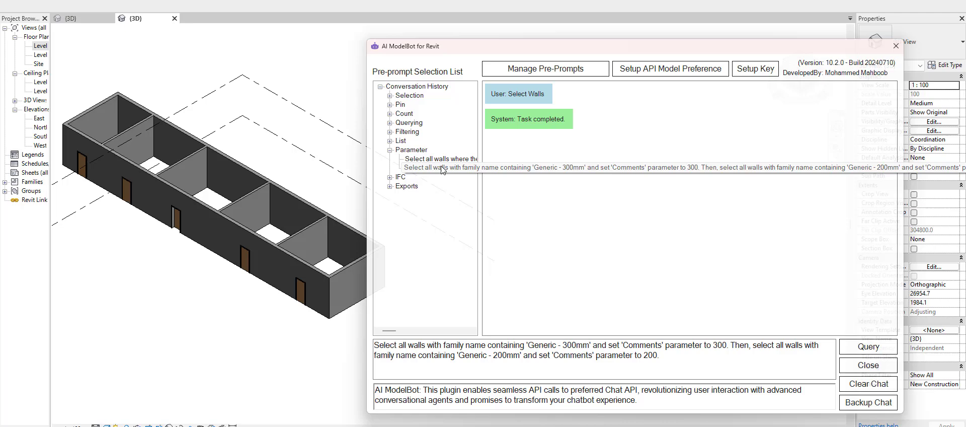
left_click(440, 168)
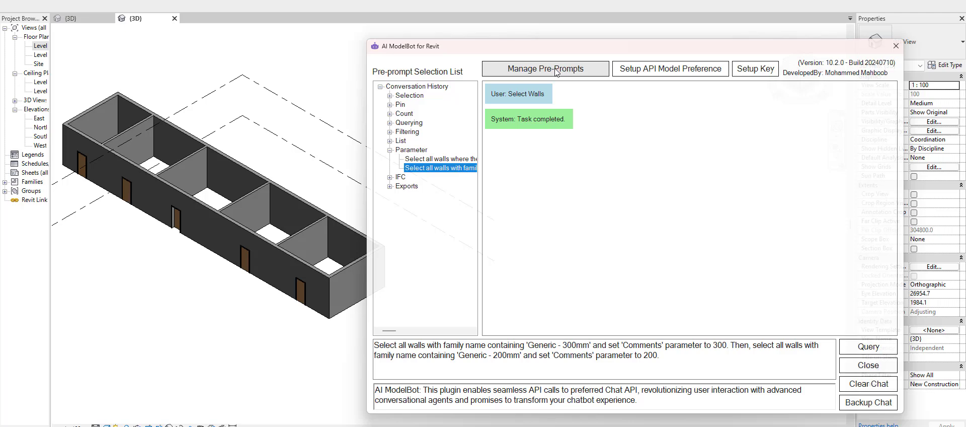
mouse_move(389, 142)
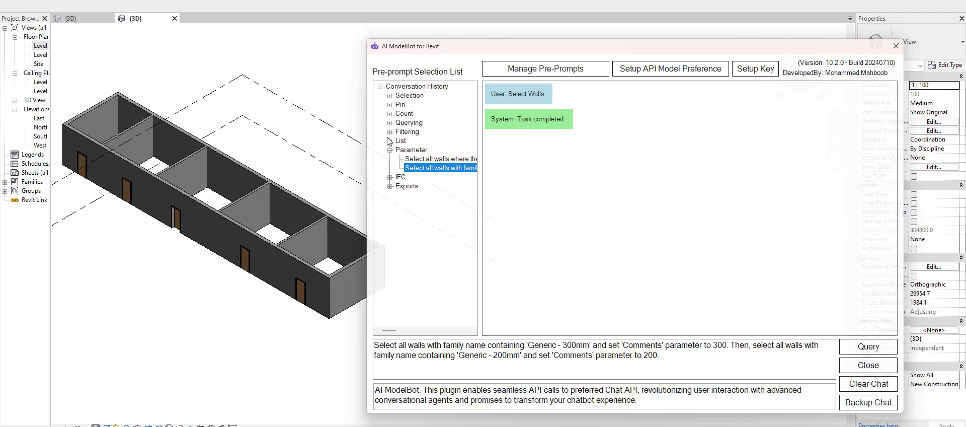
mouse_move(411, 125)
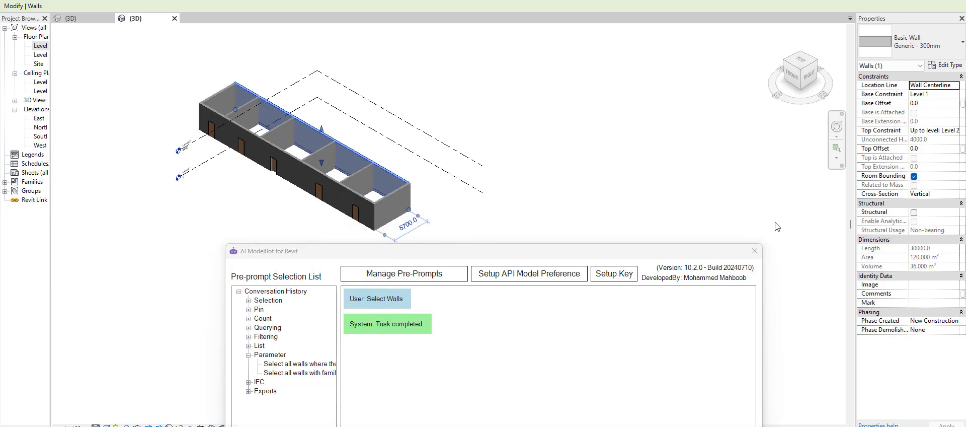
left_click(364, 183)
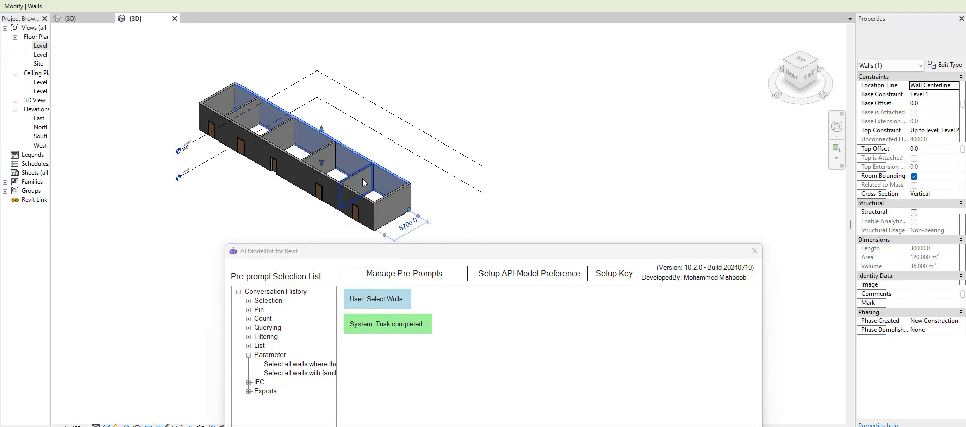
left_click(363, 182)
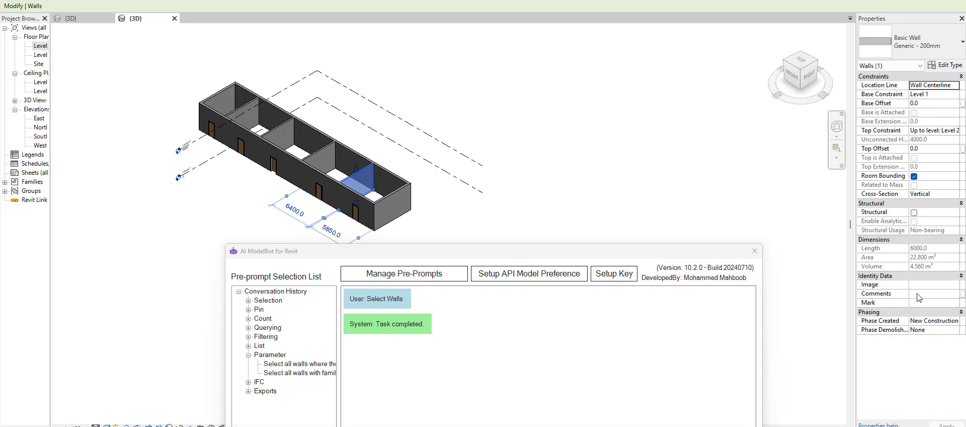
mouse_move(868, 230)
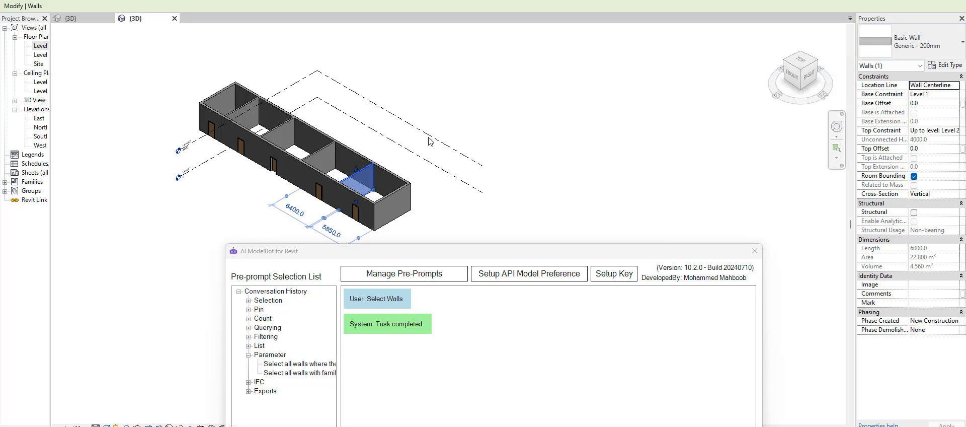
left_click(242, 190)
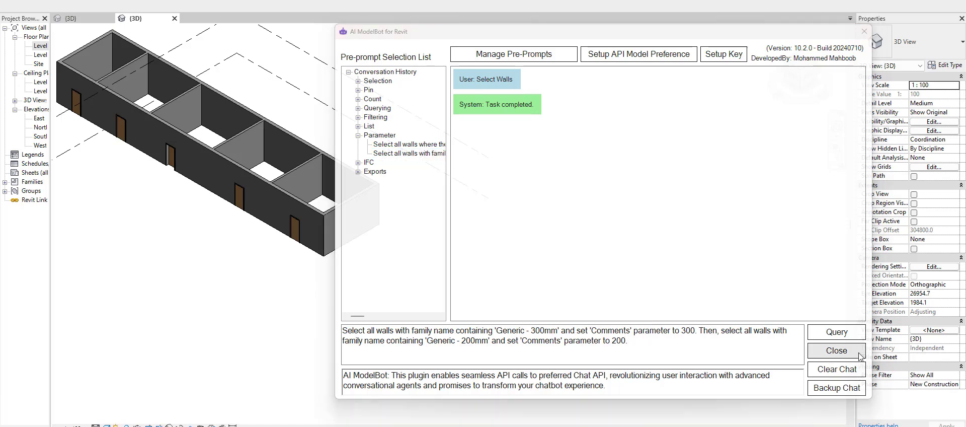
Run the Comments prompt, then check a Generic - 300mm wall shows Comments 300 in Properties.
left_click(836, 331)
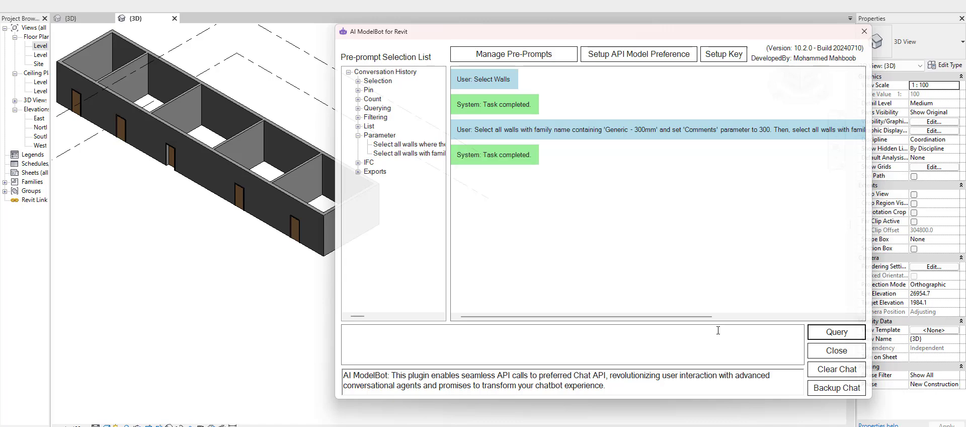
left_click(296, 183)
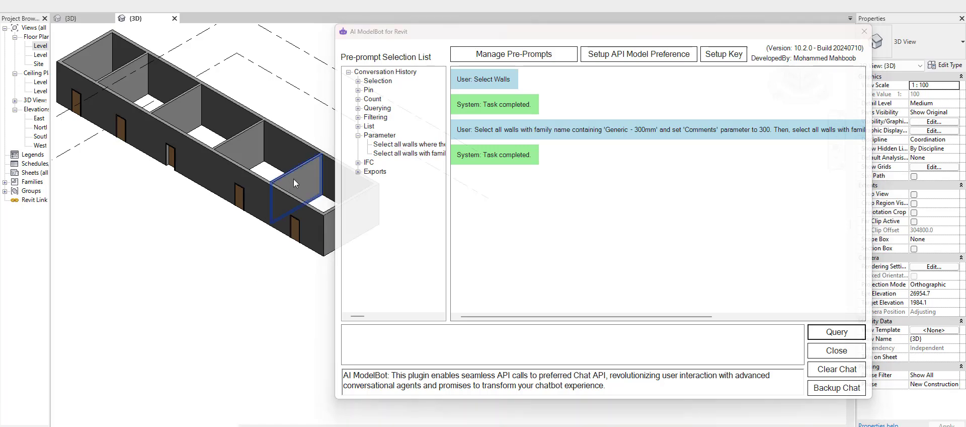
left_click(308, 177)
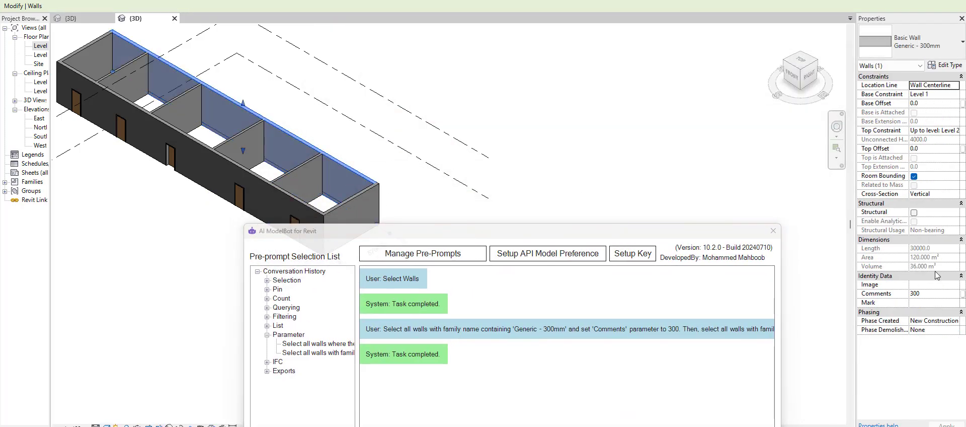
mouse_move(924, 300)
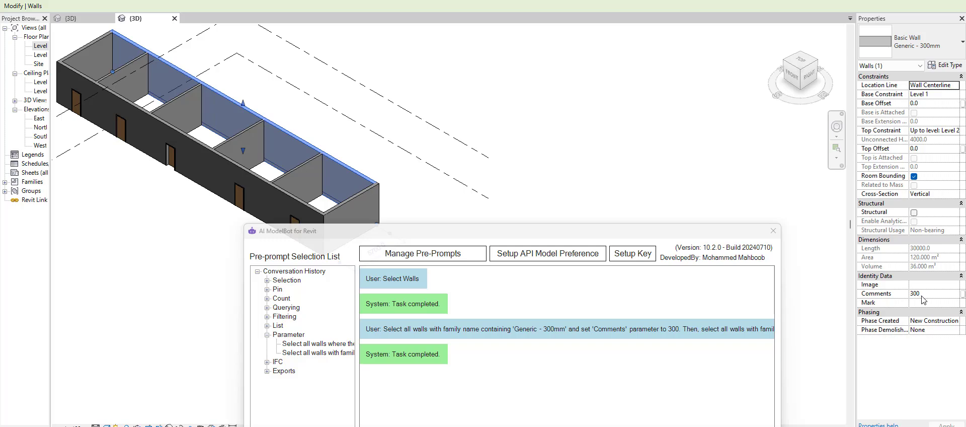
left_click_drag(515, 231, 515, 211)
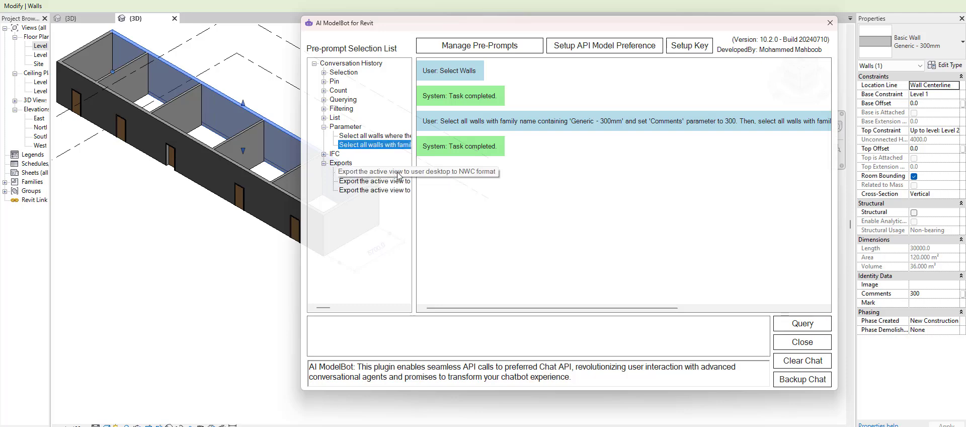
Load the Exports pre-prompt to export the active view to the desktop as NWC.
left_click(417, 171)
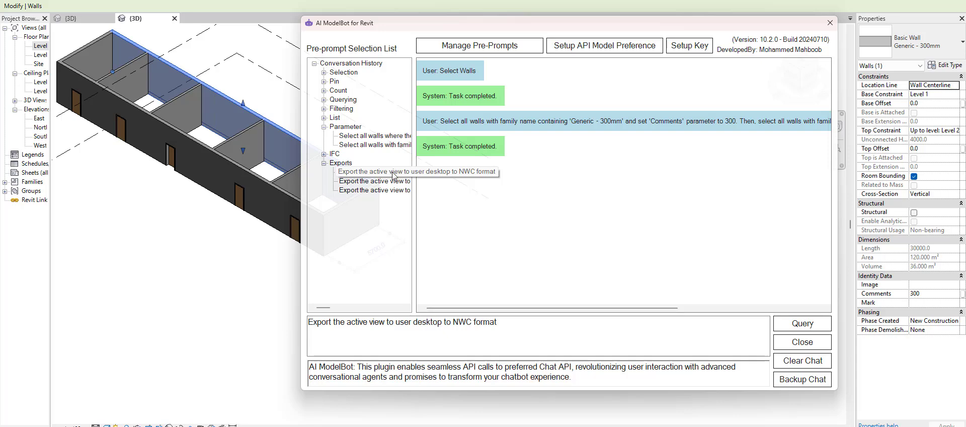
left_click(374, 172)
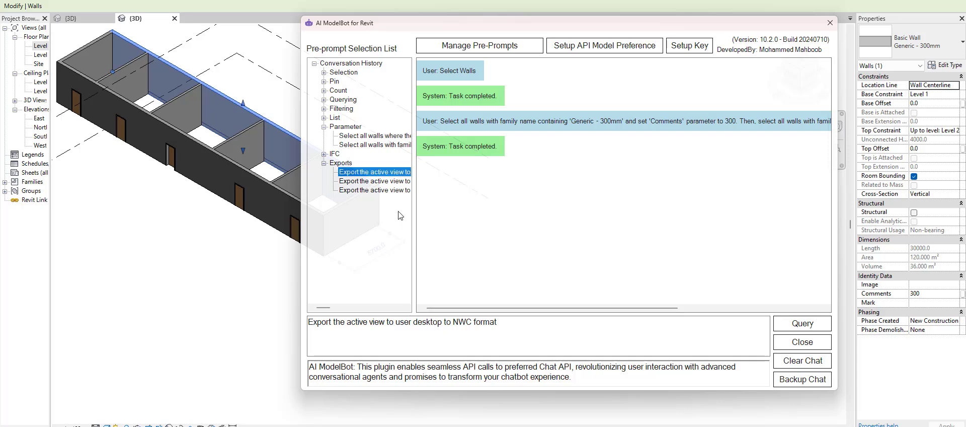